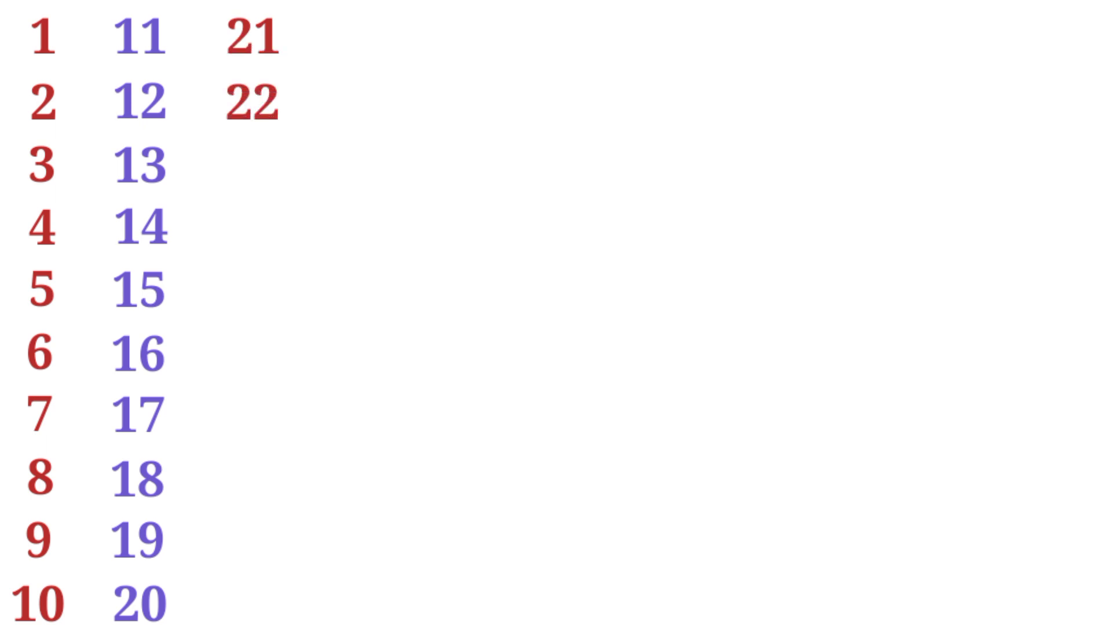
text(23)
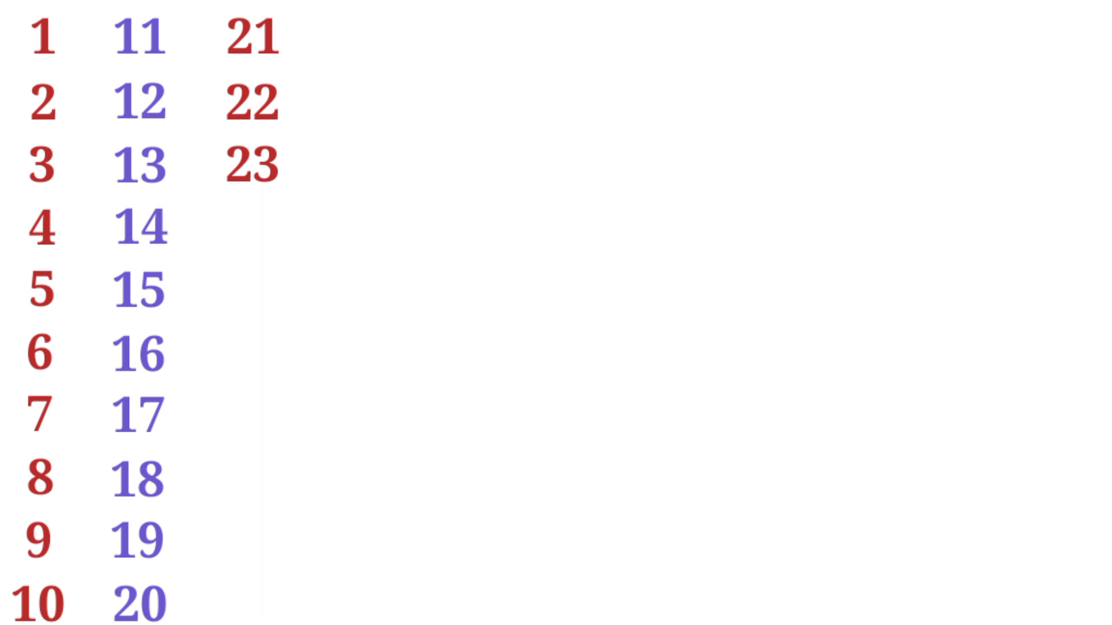
text(24)
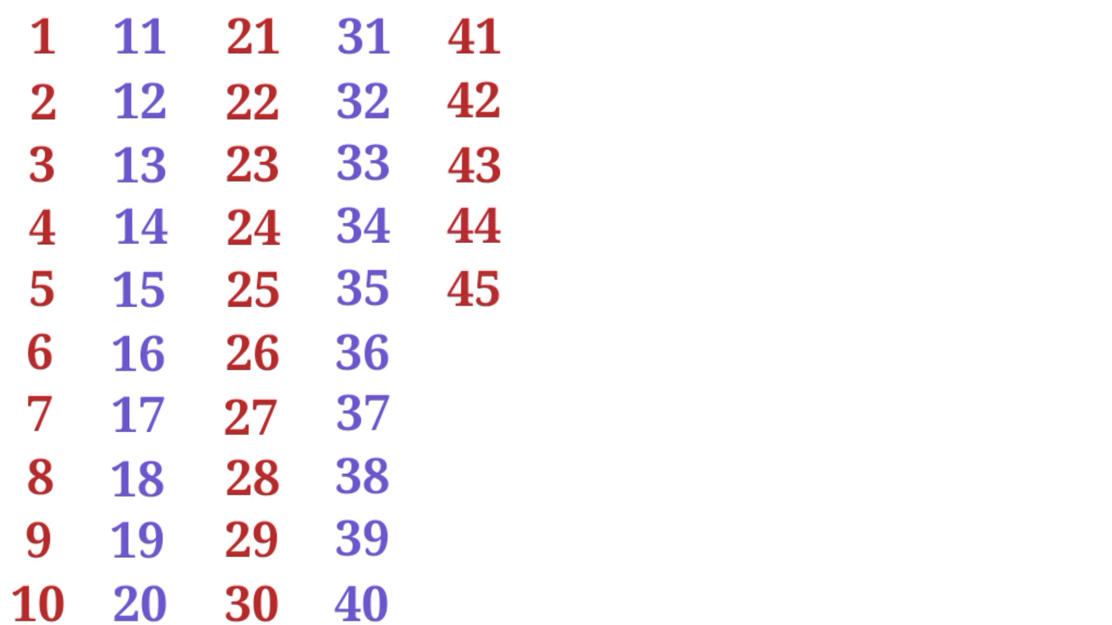
text(46)
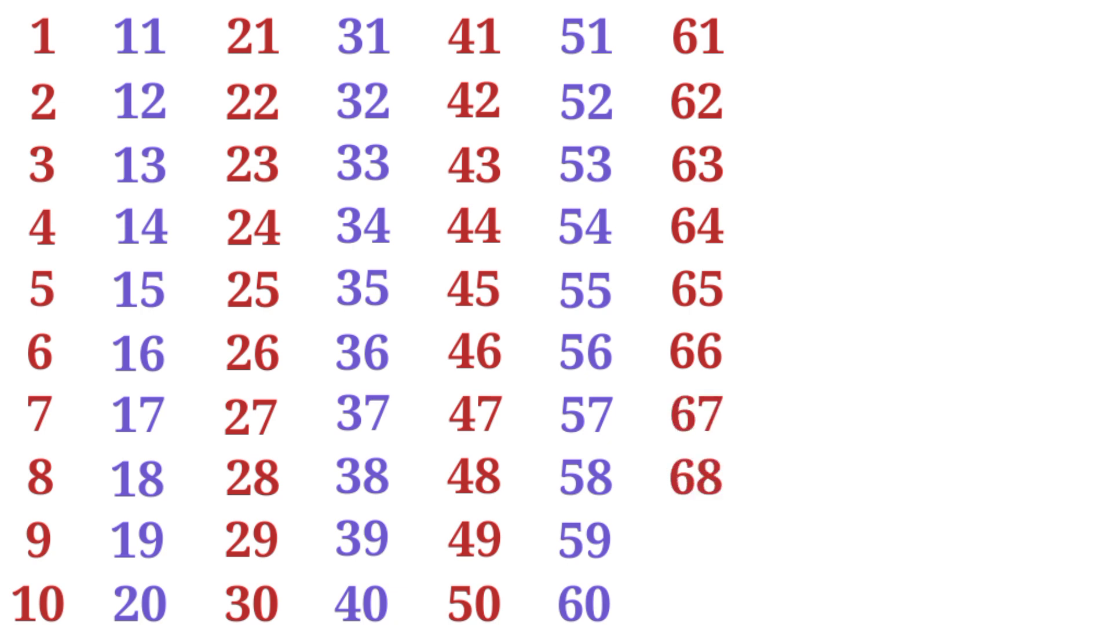
text(69)
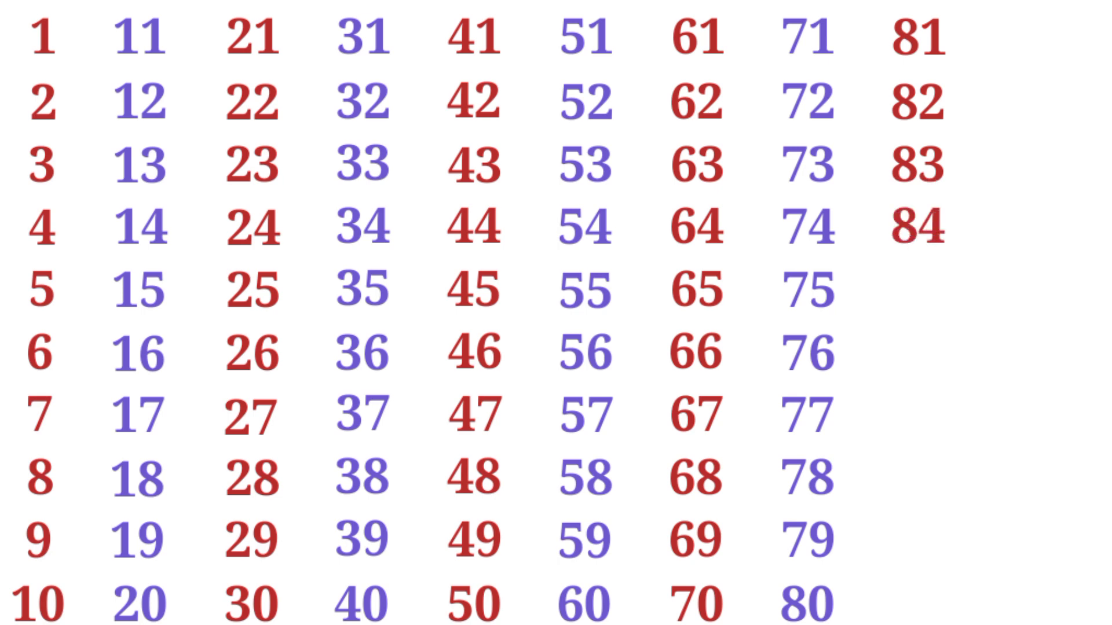
text(85)
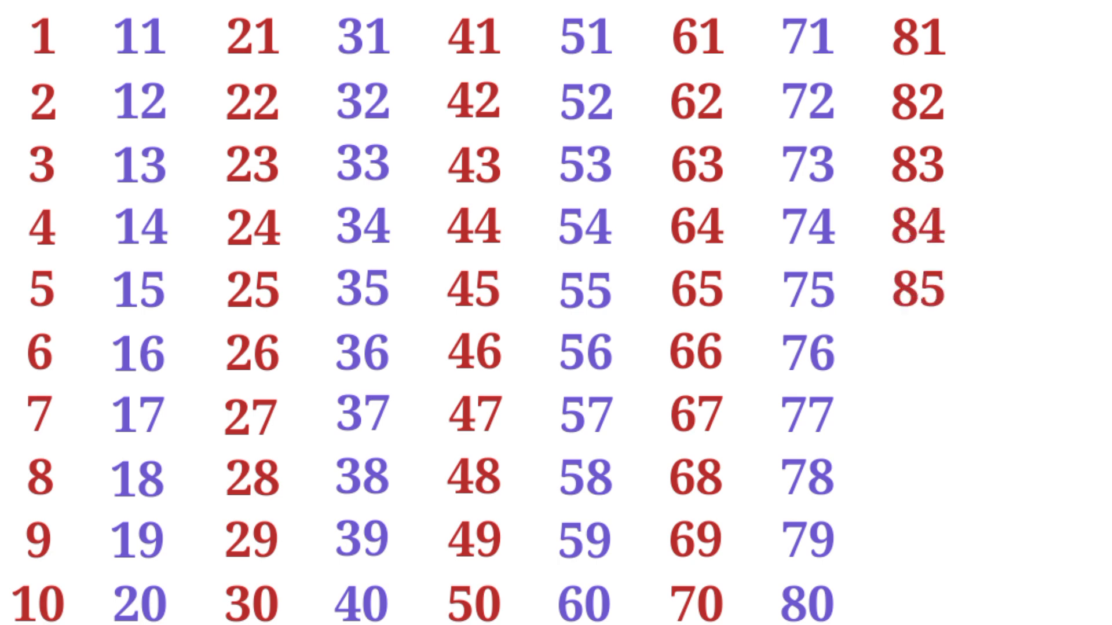